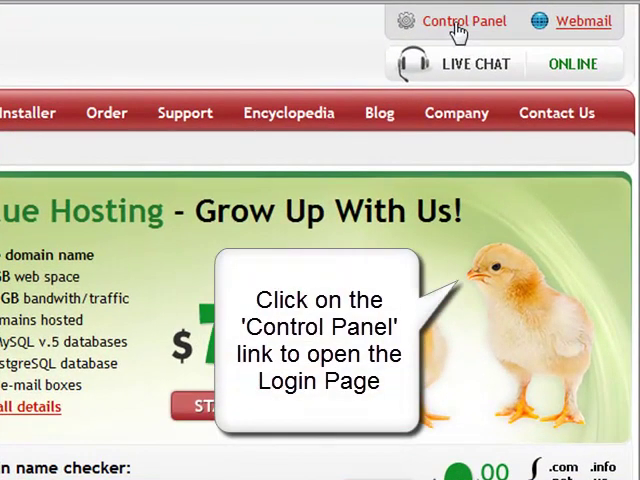
# Step: Reach the Members Login page from the NTC Hosting homepage's Control Panel link
pyautogui.click(464, 20)
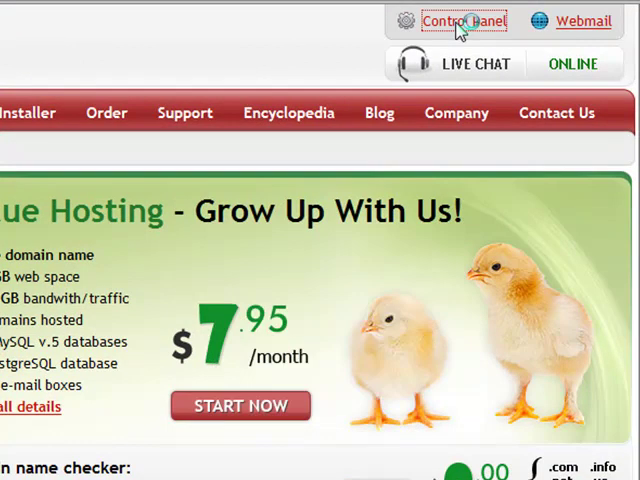
pyautogui.click(460, 20)
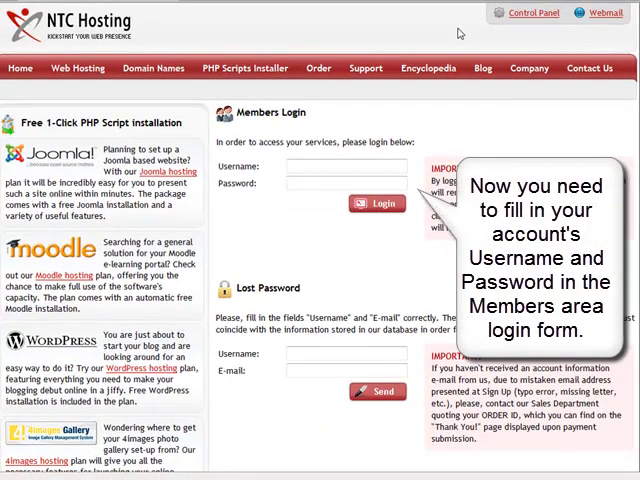
# Step: Log in with the suggested account username (starting 'mes') and its password
pyautogui.click(330, 162)
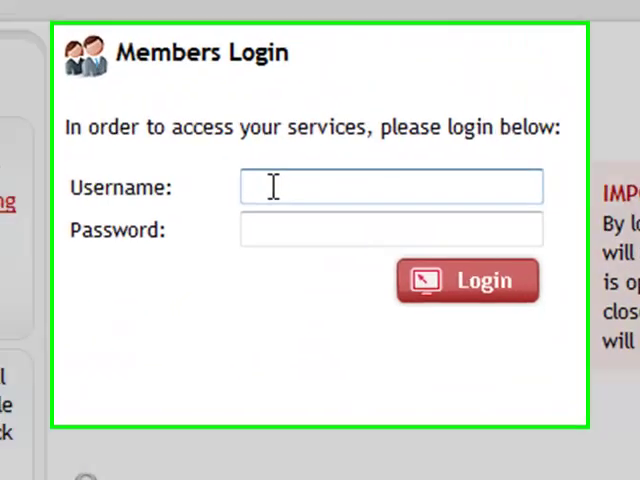
pyautogui.write('mes')
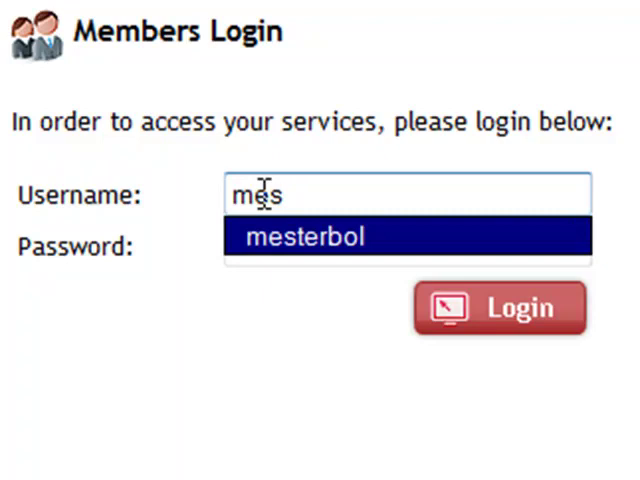
pyautogui.click(304, 236)
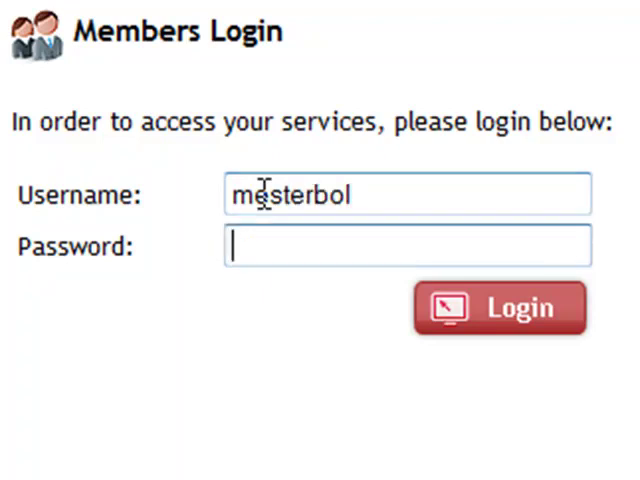
pyautogui.write('••')
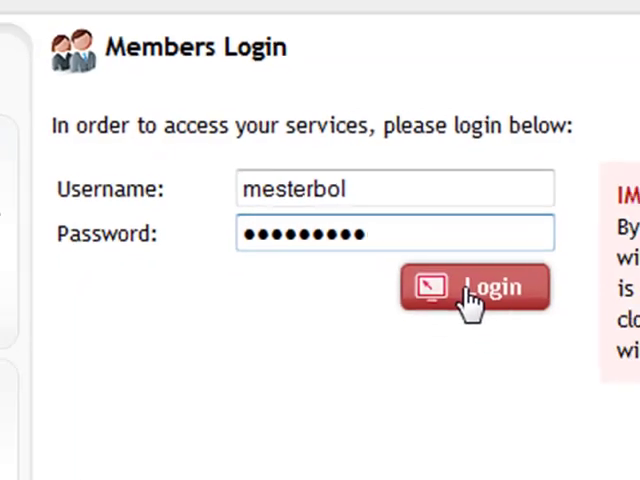
pyautogui.click(474, 286)
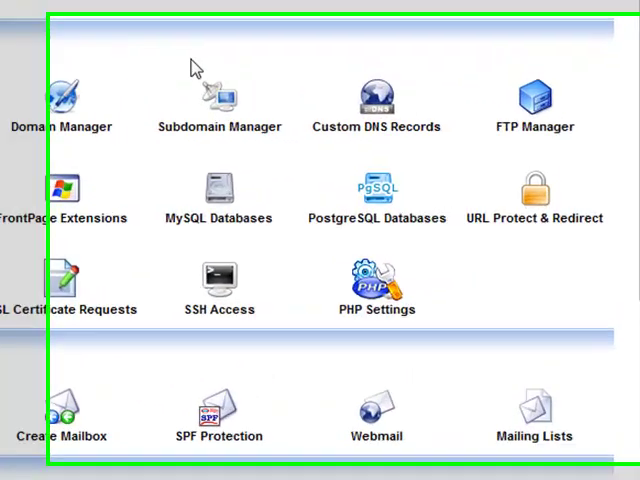
pyautogui.moveTo(352, 190)
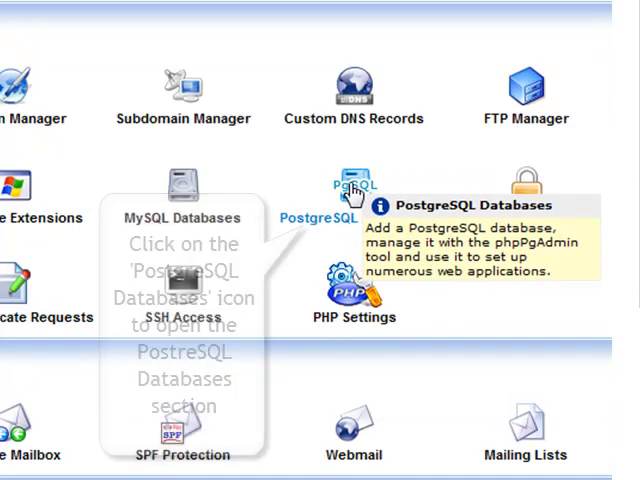
# Step: Enter the PostgreSQL Databases section from the control panel icons
pyautogui.click(352, 190)
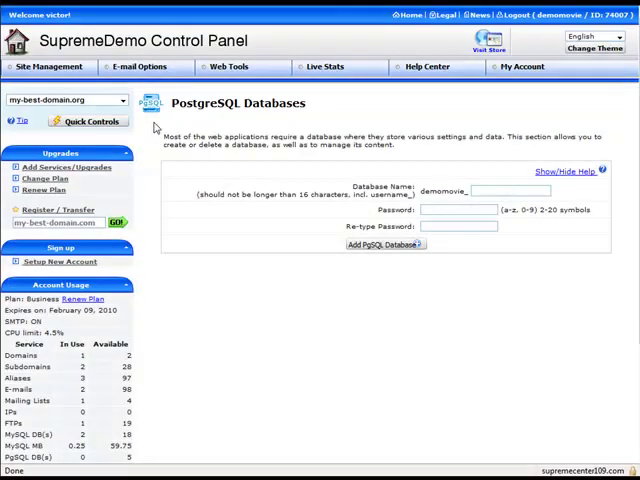
# Step: Add the PostgreSQL database 'demomovie_base' with name 'base' and its password entered twice
pyautogui.scroll(-3)
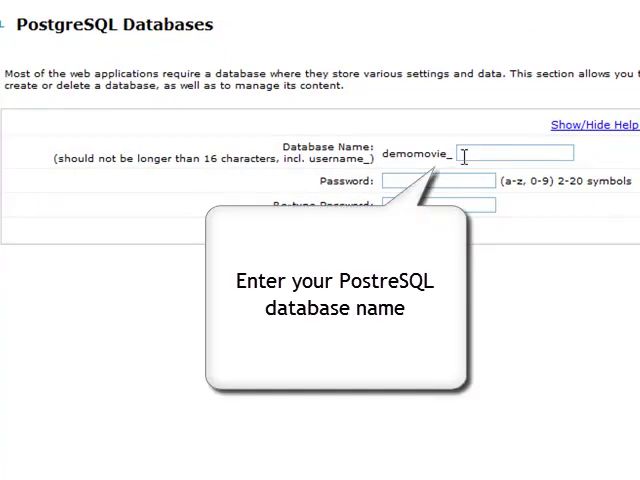
pyautogui.write('b')
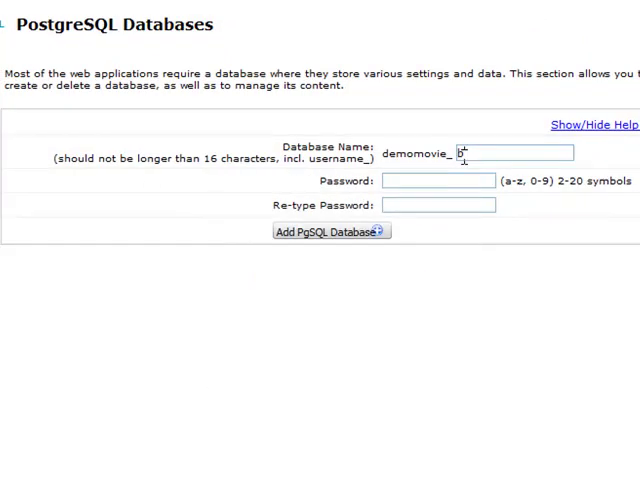
pyautogui.write('base')
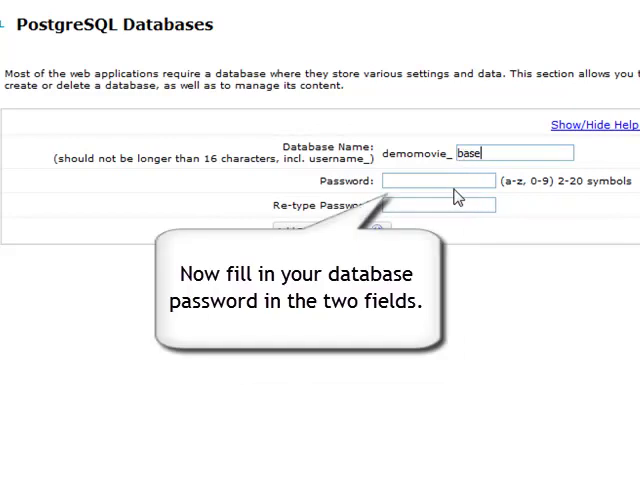
pyautogui.write('••')
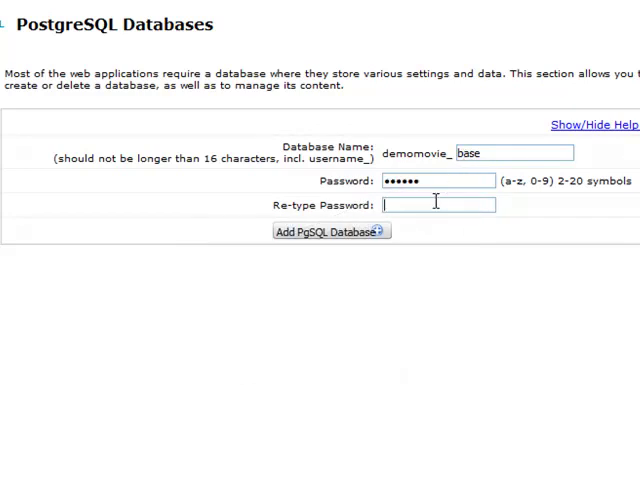
pyautogui.write('•••••')
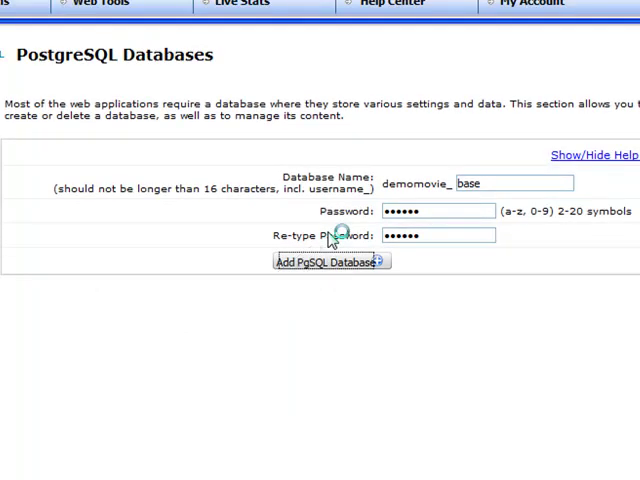
pyautogui.click(330, 260)
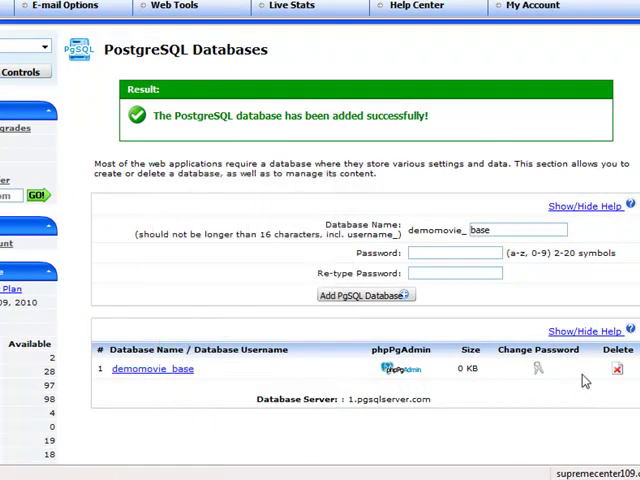
pyautogui.moveTo(616, 372)
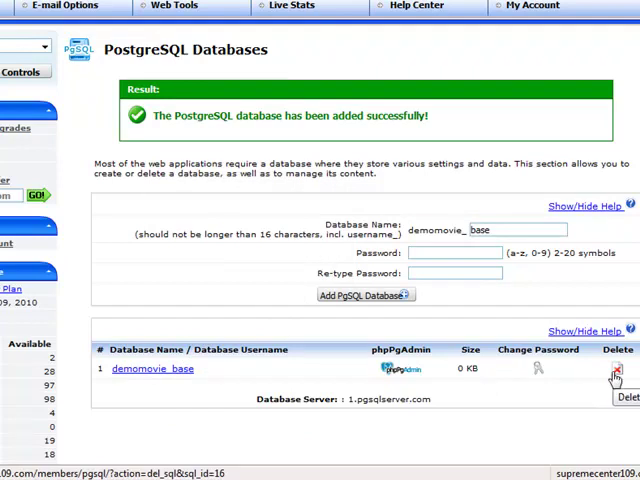